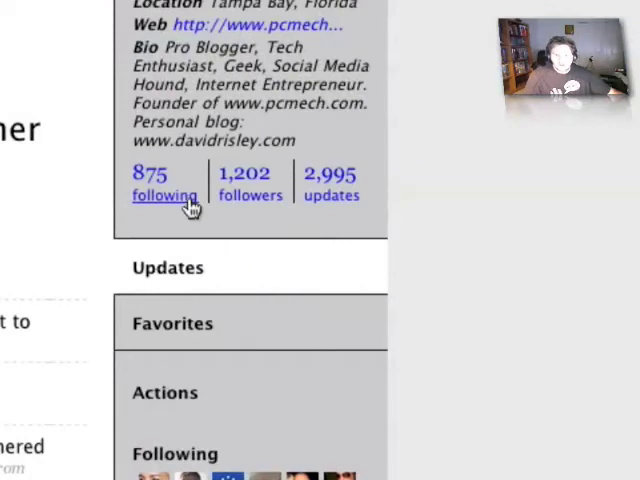
mouse_move(120, 200)
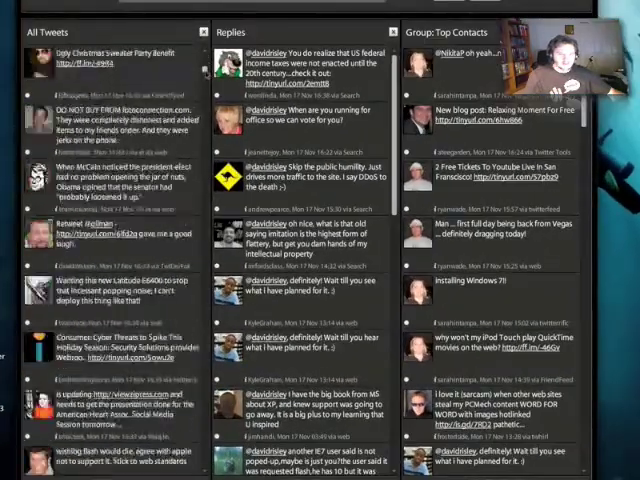
- Name the new group 'Test Group' and tick its first member in the contact list
scroll("down", 3)
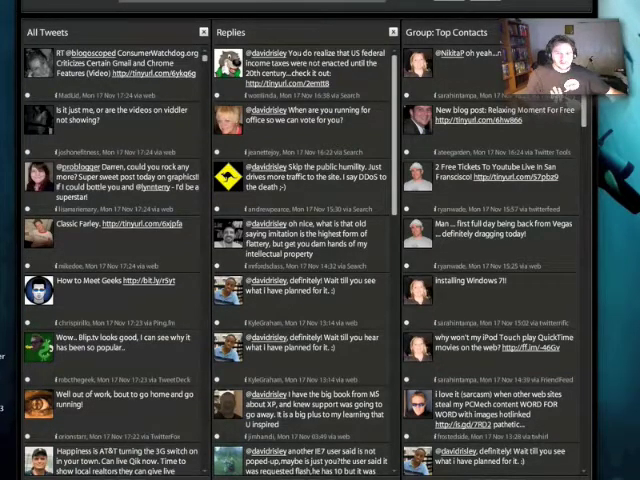
scroll("down", 3)
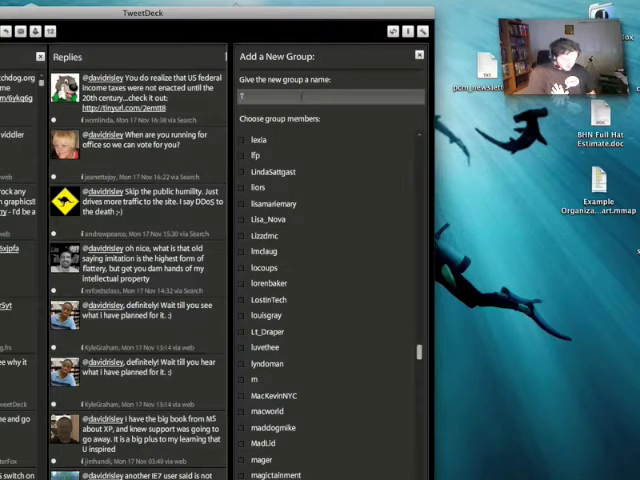
type("Test Group")
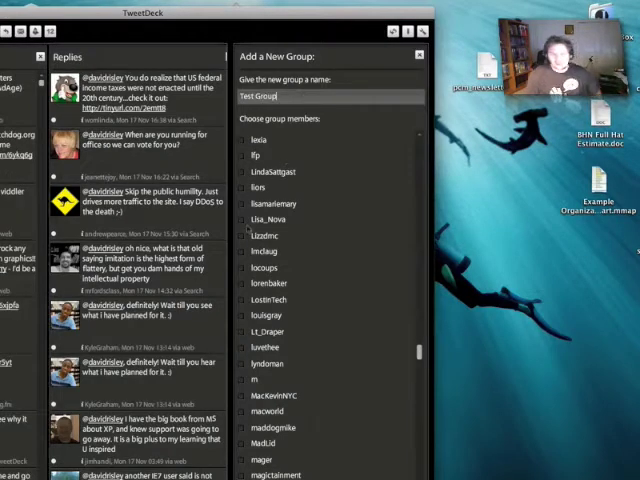
left_click(244, 284)
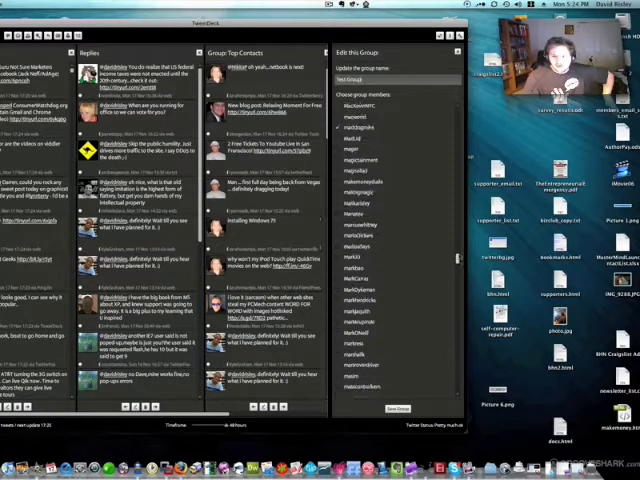
- Scroll through the edit-group panel's settings for the test group
scroll("down", 3)
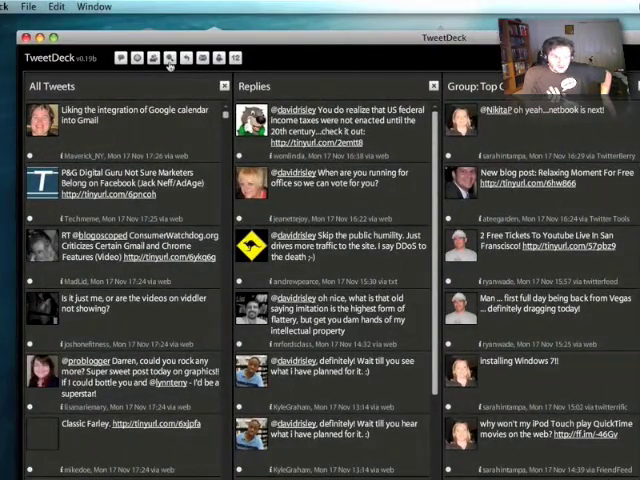
left_click(168, 56)
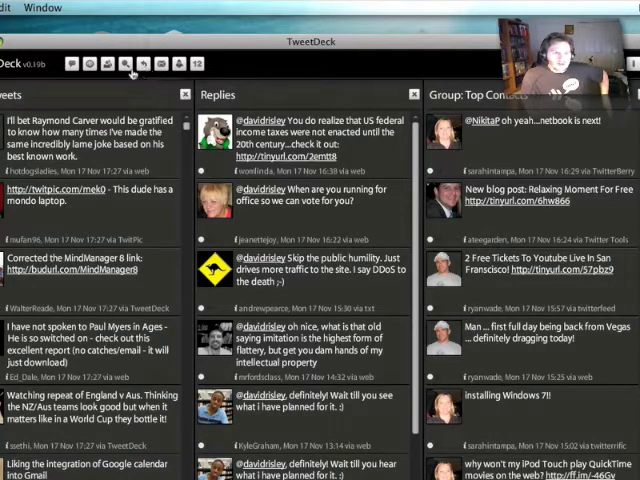
mouse_move(128, 64)
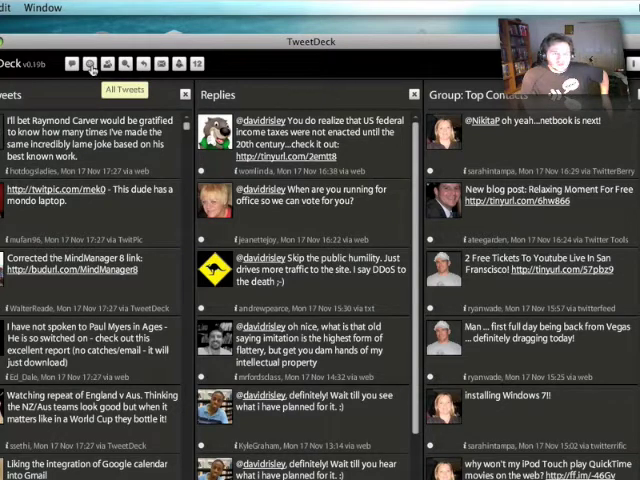
mouse_move(210, 270)
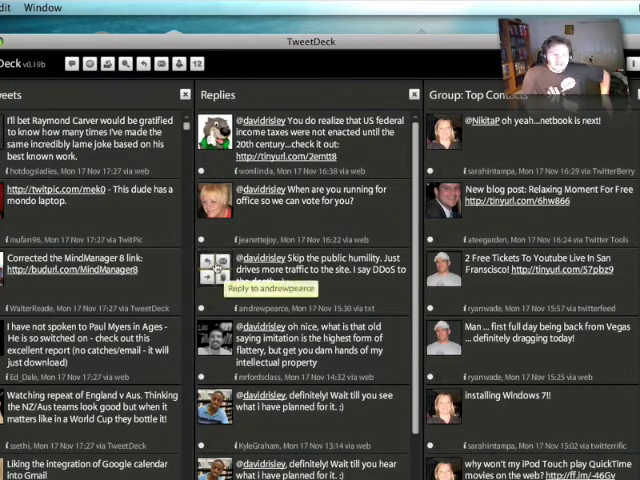